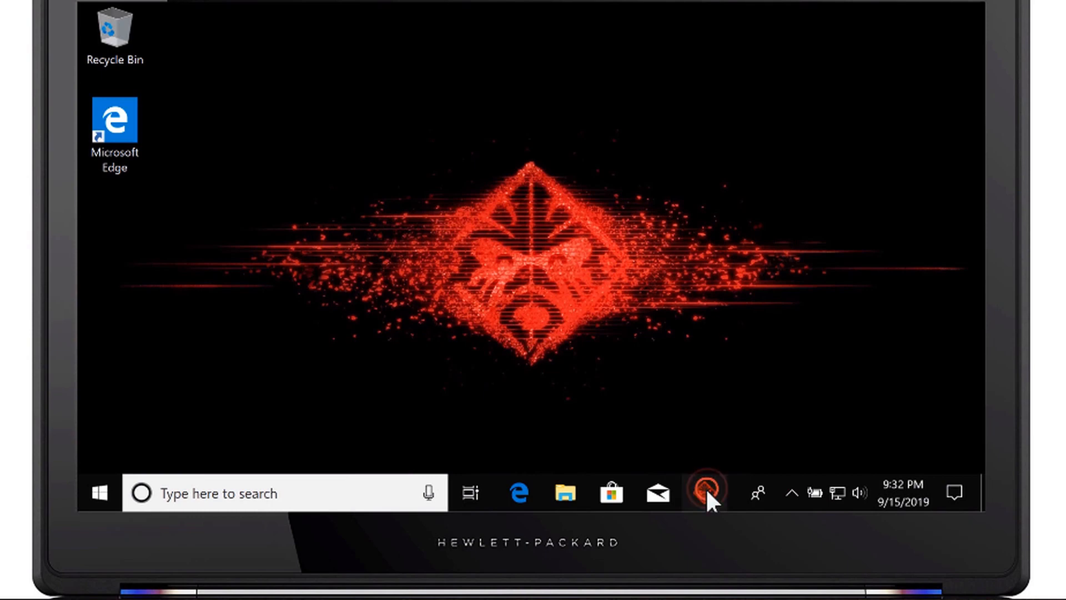
Launch OMEN Command Center from the taskbar and go to the Overclocking section
click(706, 493)
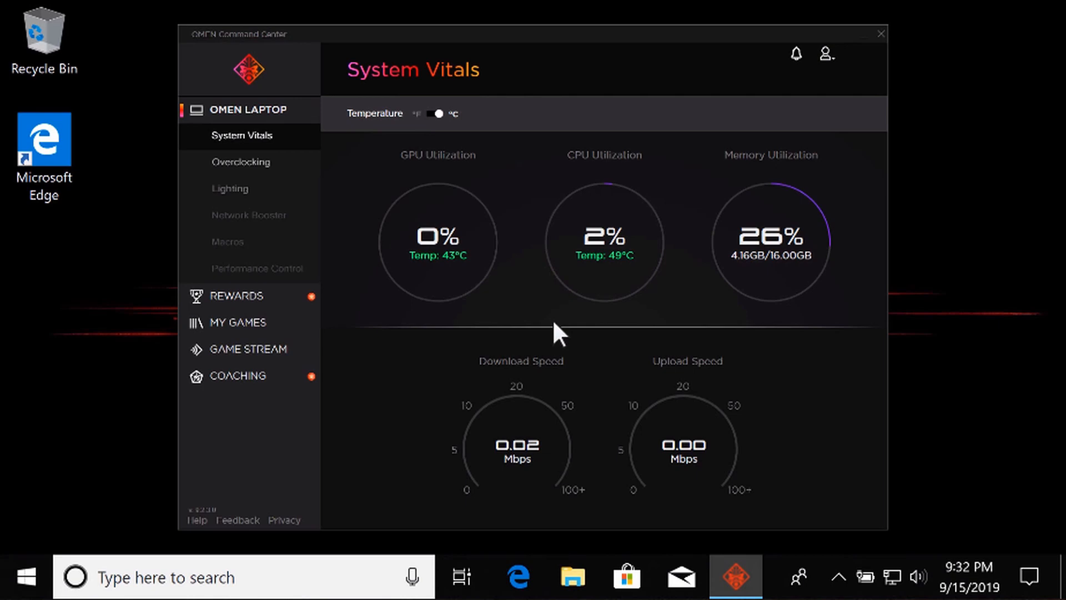
click(240, 161)
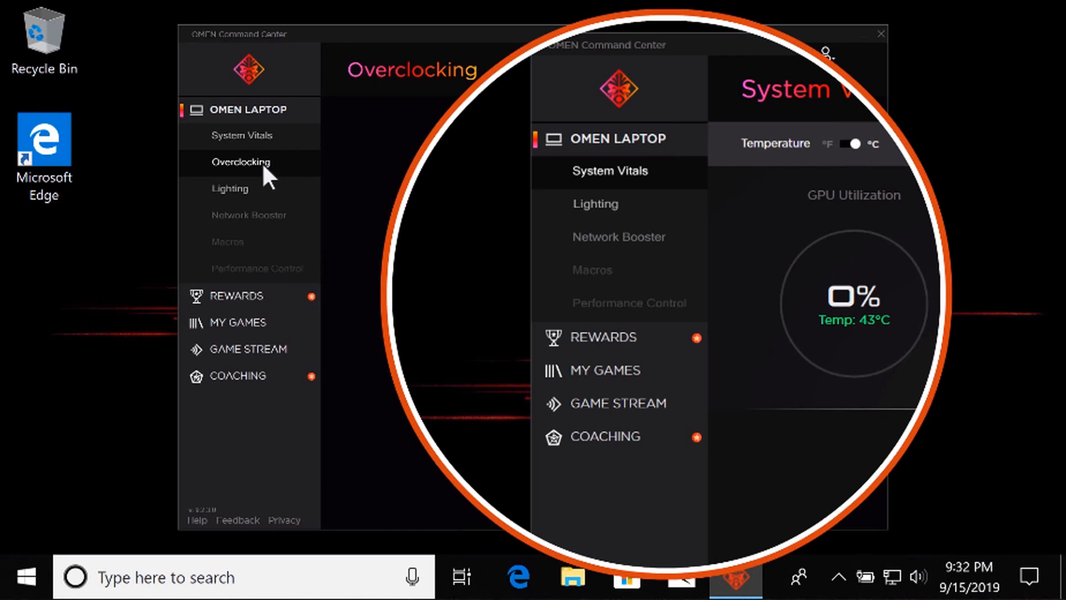
click(241, 162)
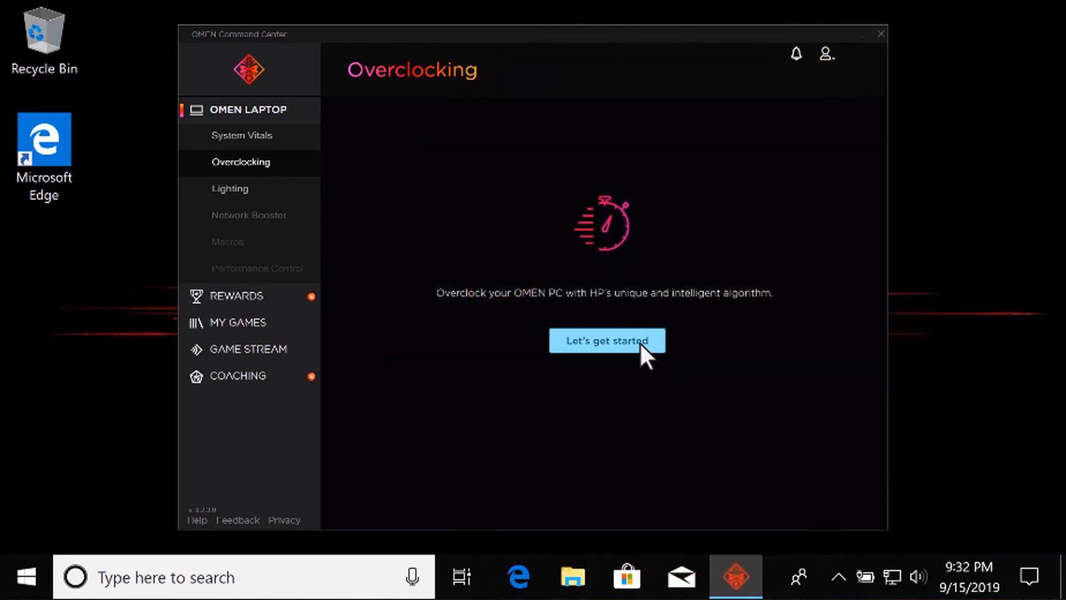
Complete the three-step overclocking tutorial to reach the CPU overclocking controls
click(606, 341)
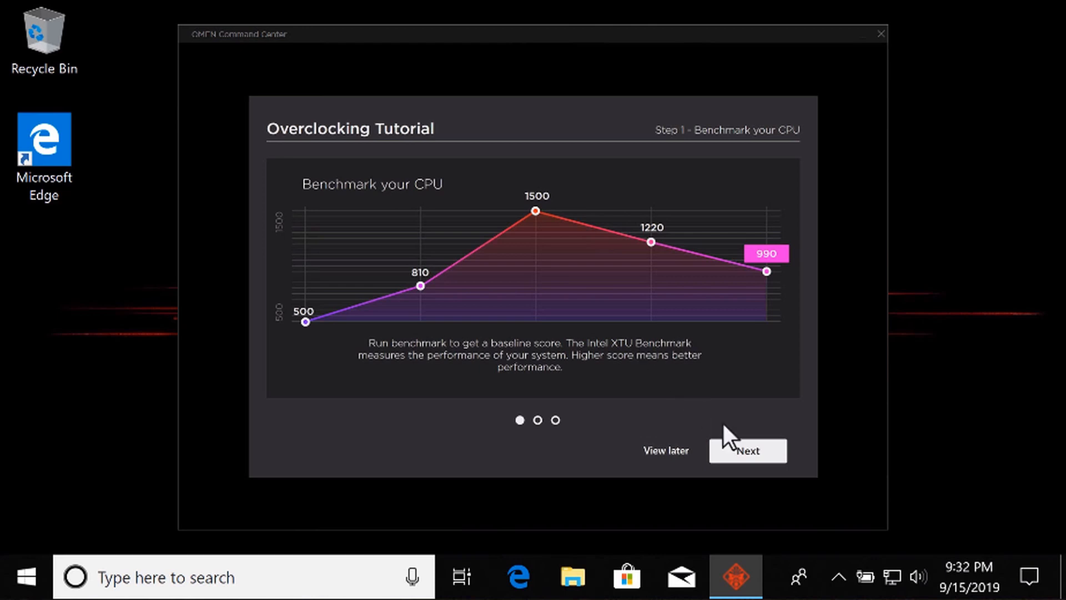
click(747, 450)
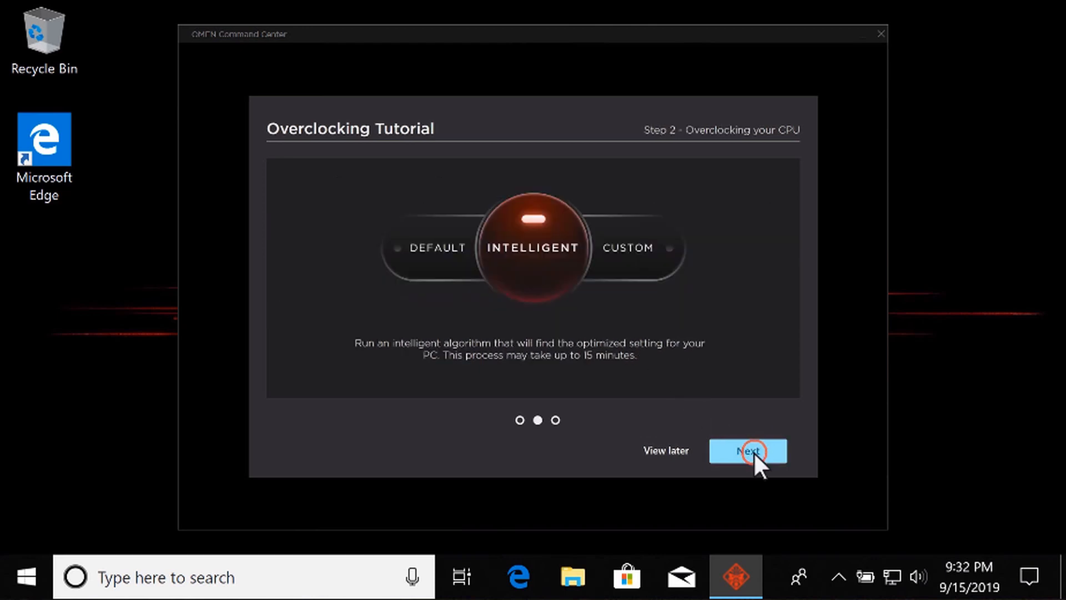
click(747, 451)
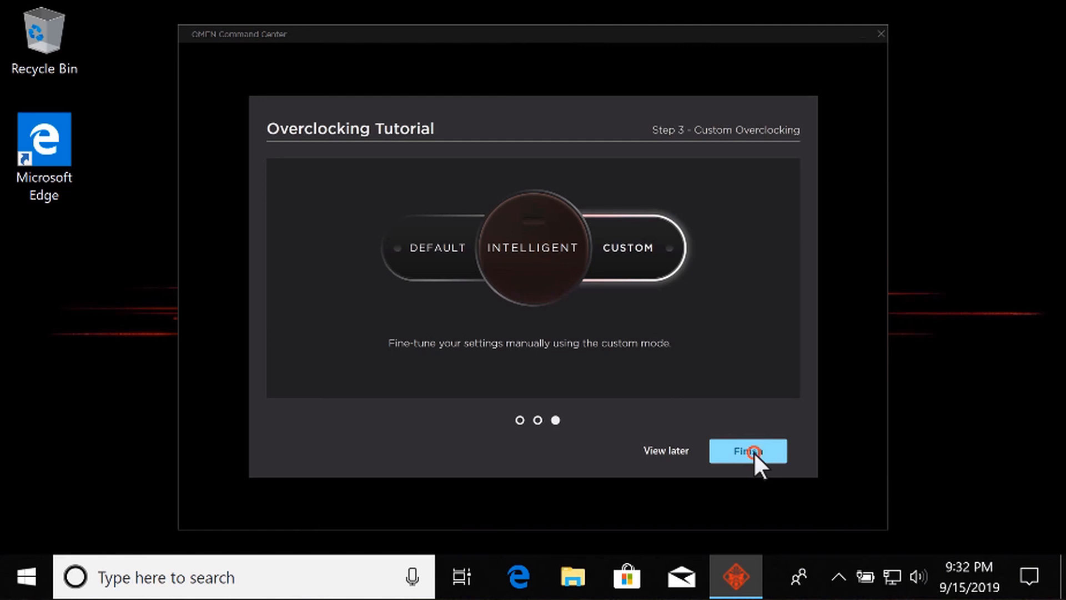
click(747, 451)
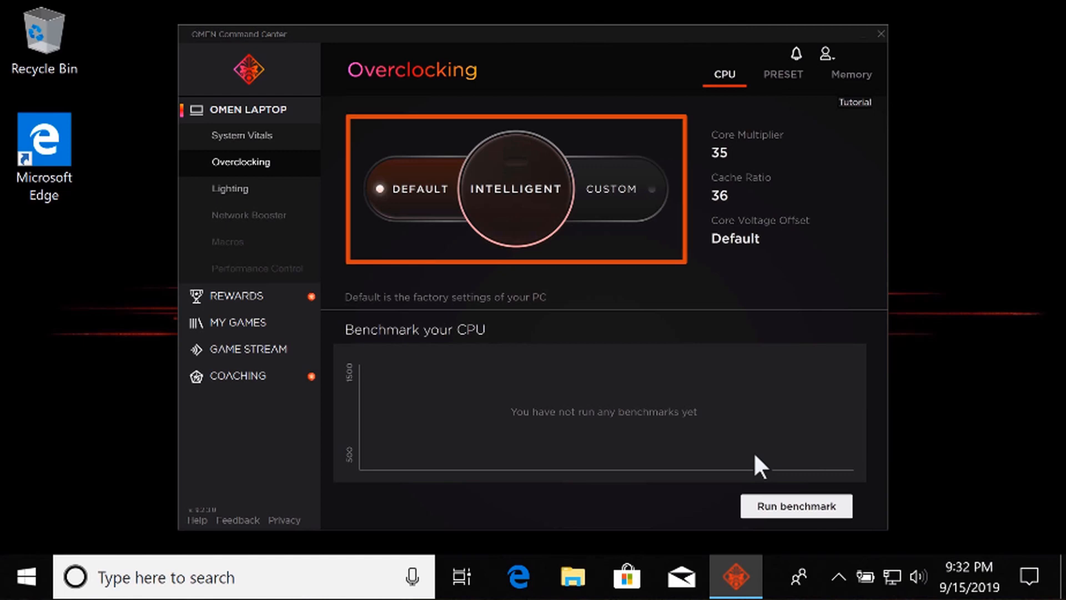
Run a baseline CPU benchmark scoring 1183, then show the custom multiplier and voltage settings
click(412, 188)
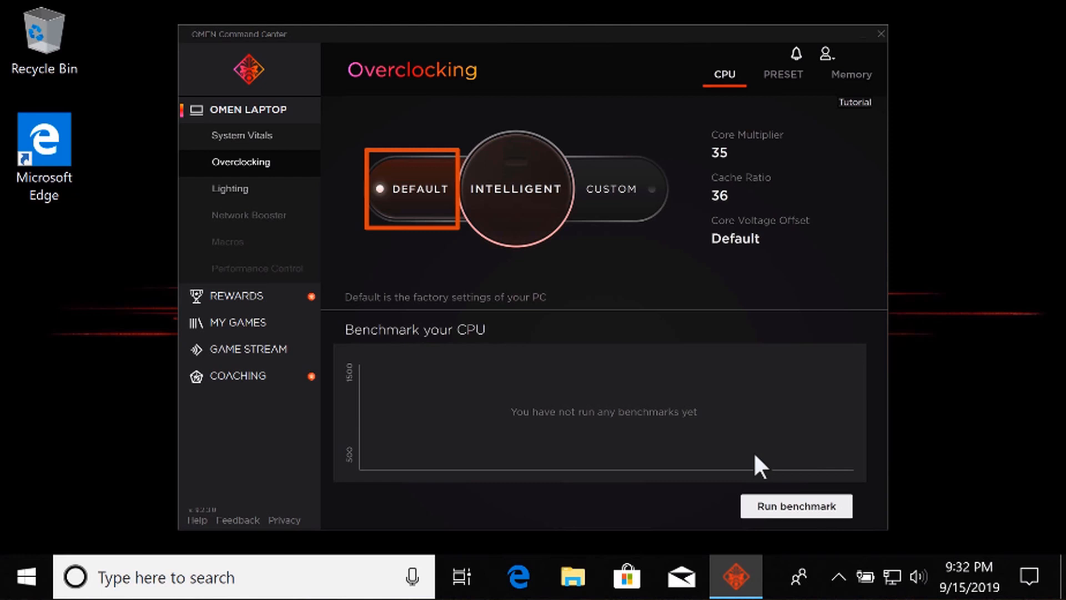
click(515, 189)
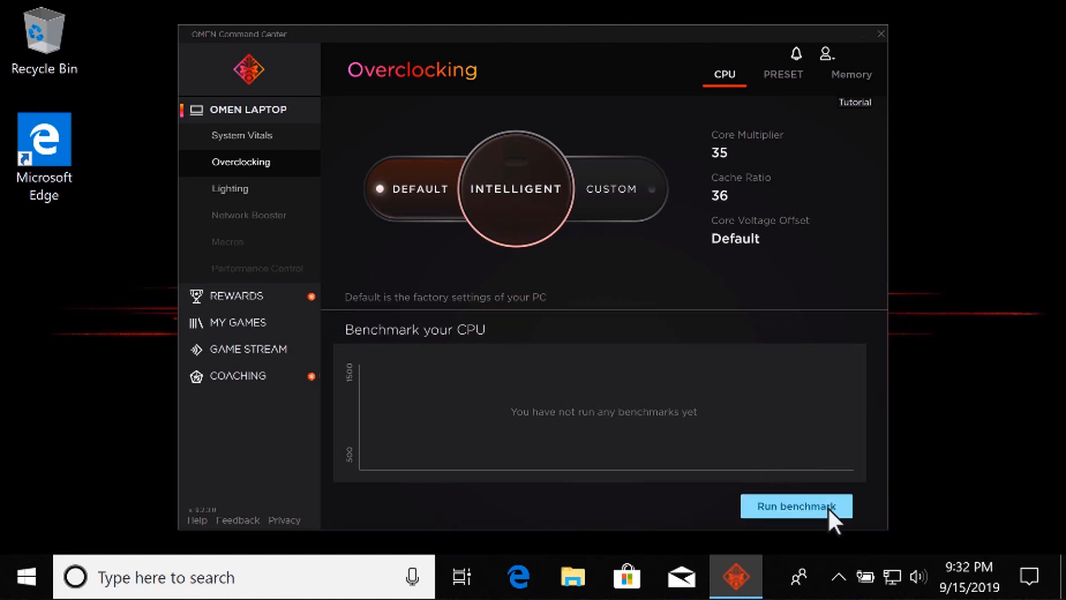
click(795, 505)
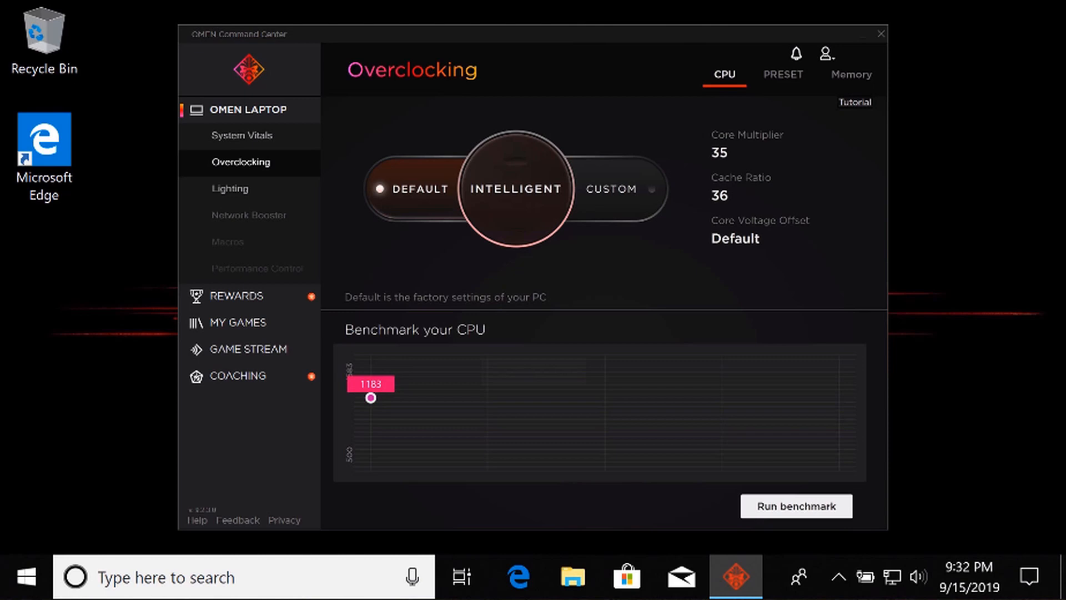
click(609, 189)
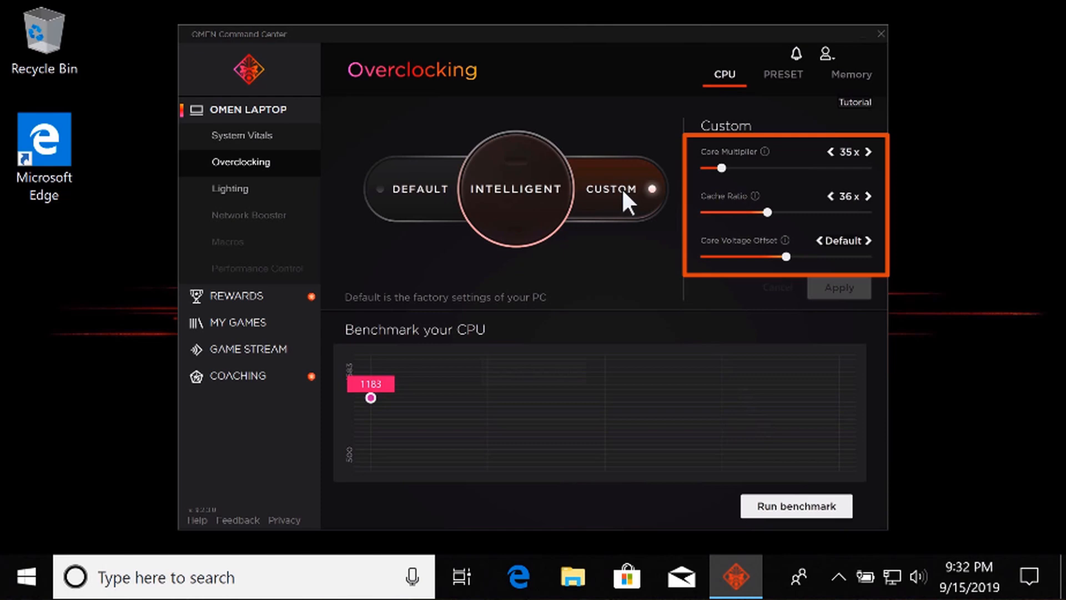
Select the INTELLIGENT overclocking mode to bring up its confirmation warning
click(867, 151)
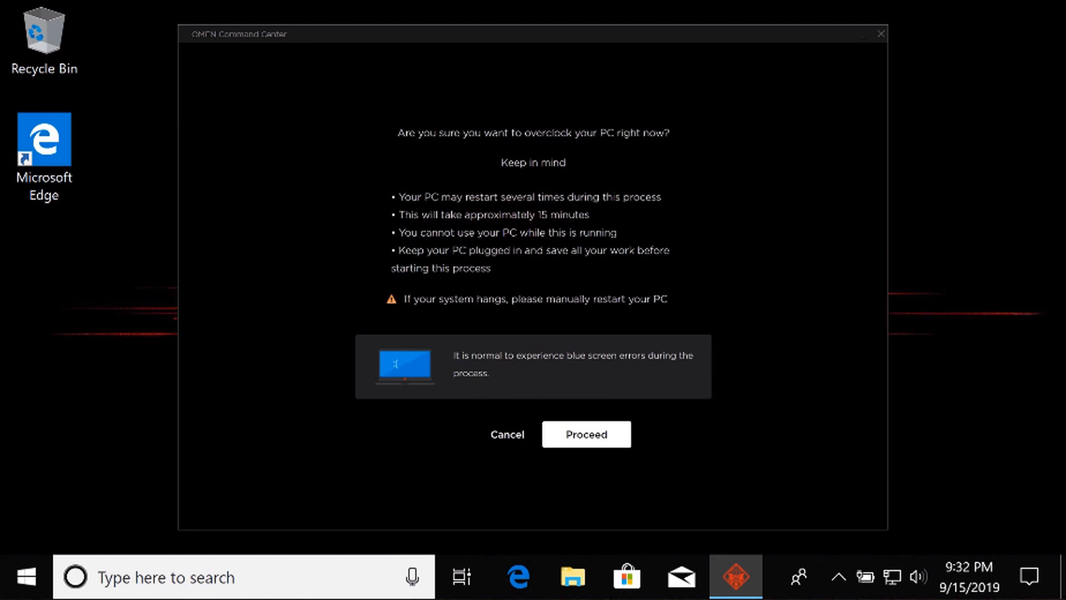
Proceed with the automatic overclock and let the PC restart to sign-in
click(585, 434)
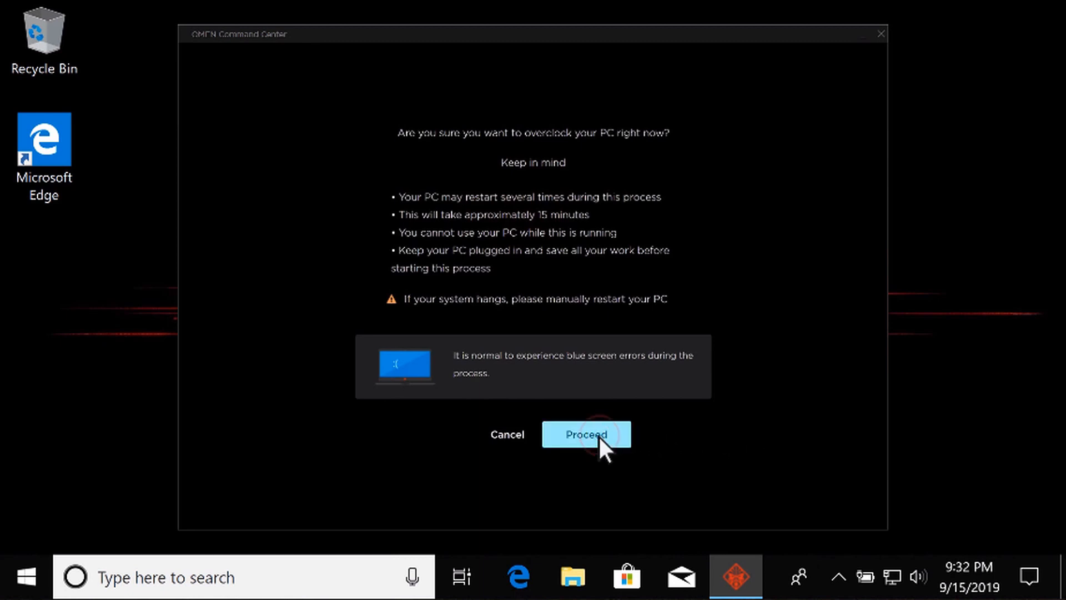
click(585, 434)
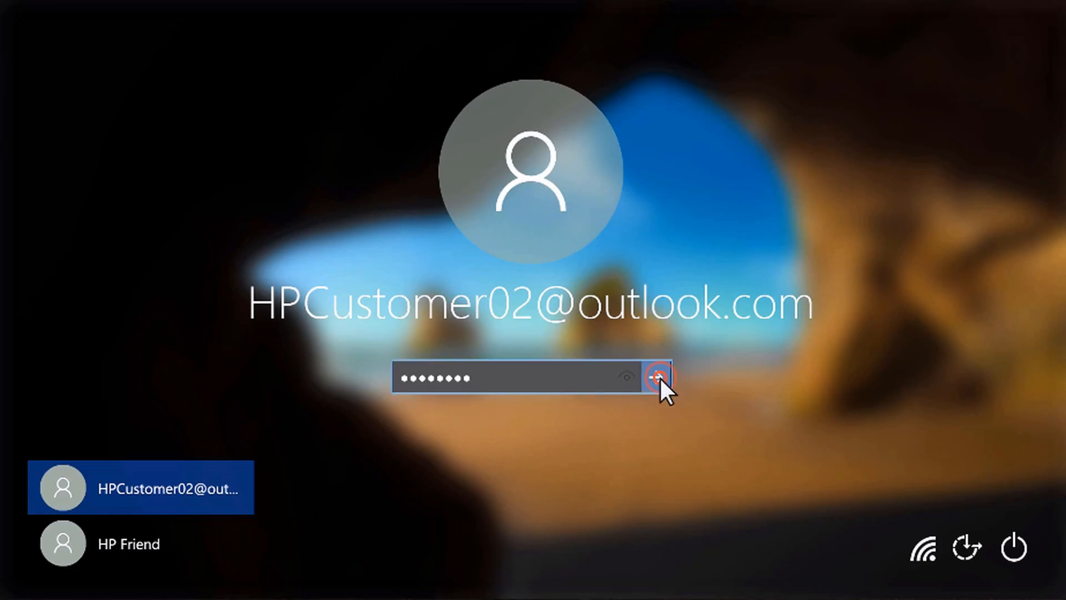
Sign back in and save the 36x core / 37x cache overclock as a preset
click(658, 378)
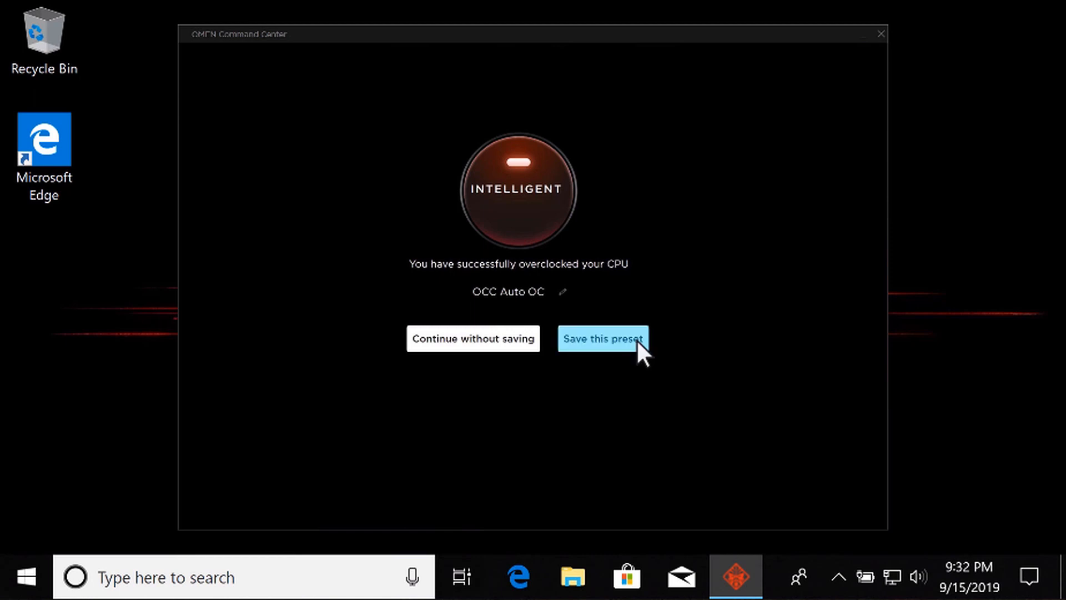
click(603, 338)
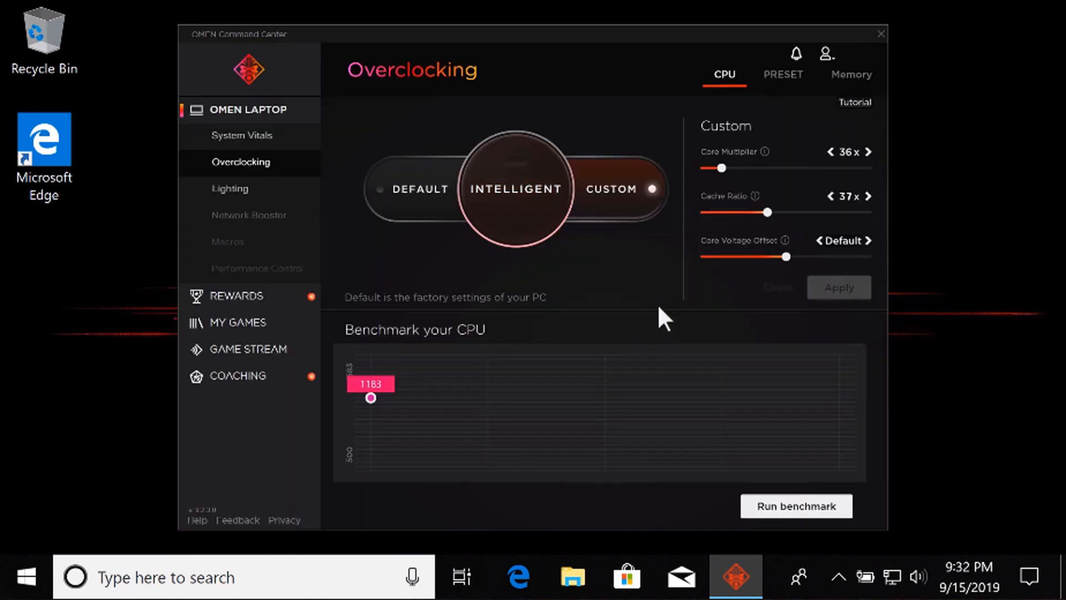
View the preset list showing 'OCC Auto OC' as the current Intelligent preset
click(783, 74)
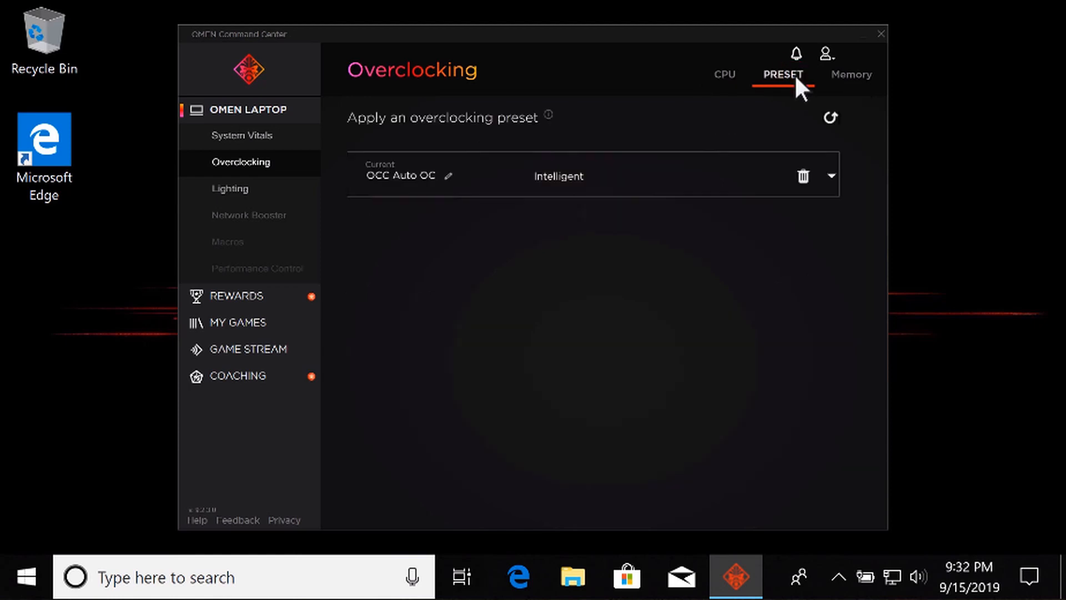
click(591, 176)
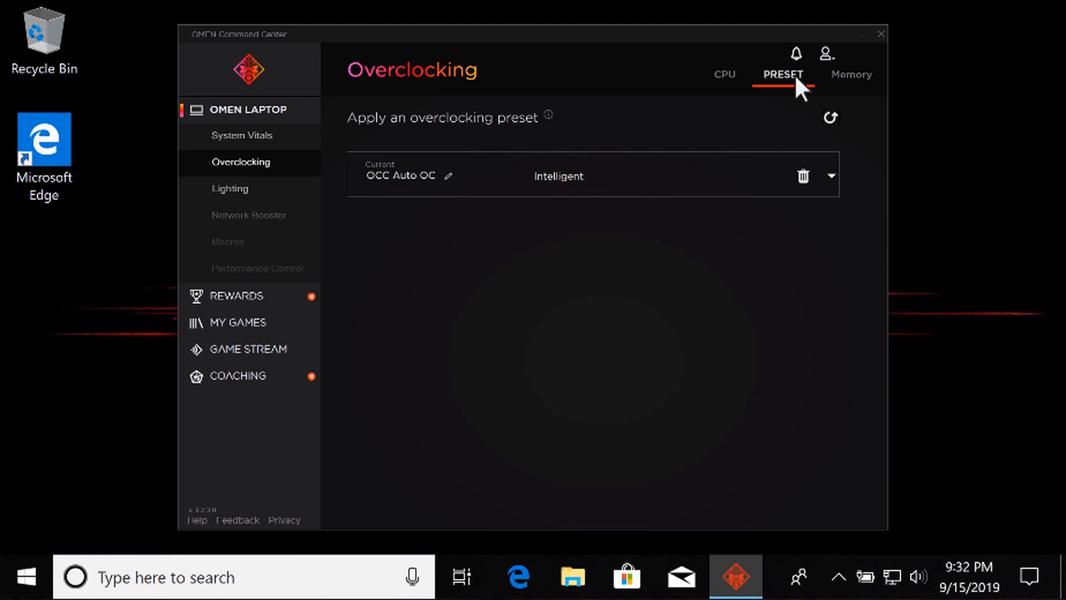
mouse_move(820, 92)
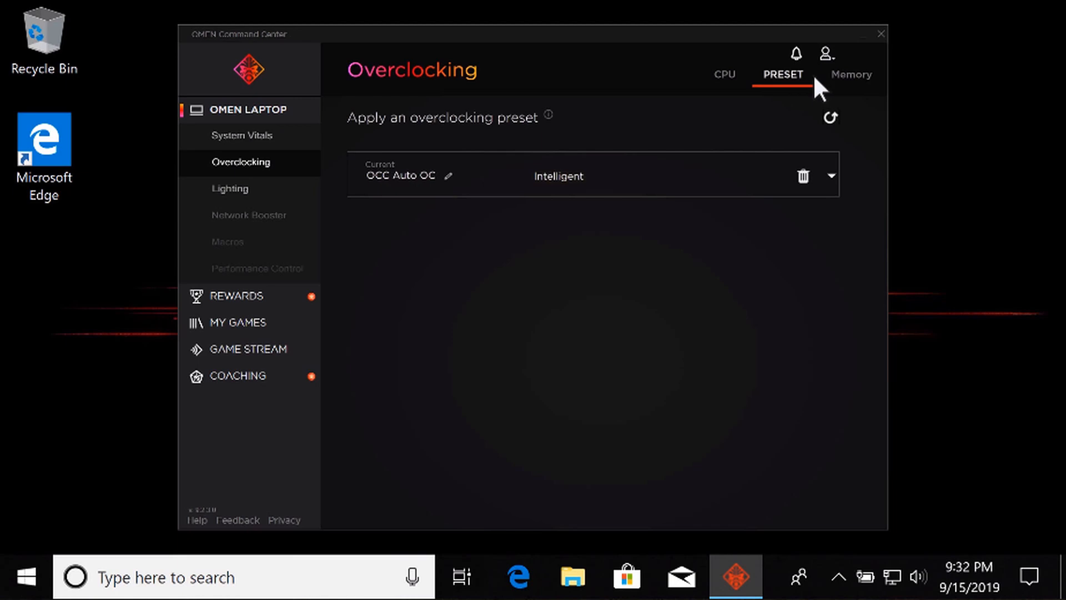
Set memory to Turbo mode at 2800 MT/s and restart to apply it
click(851, 73)
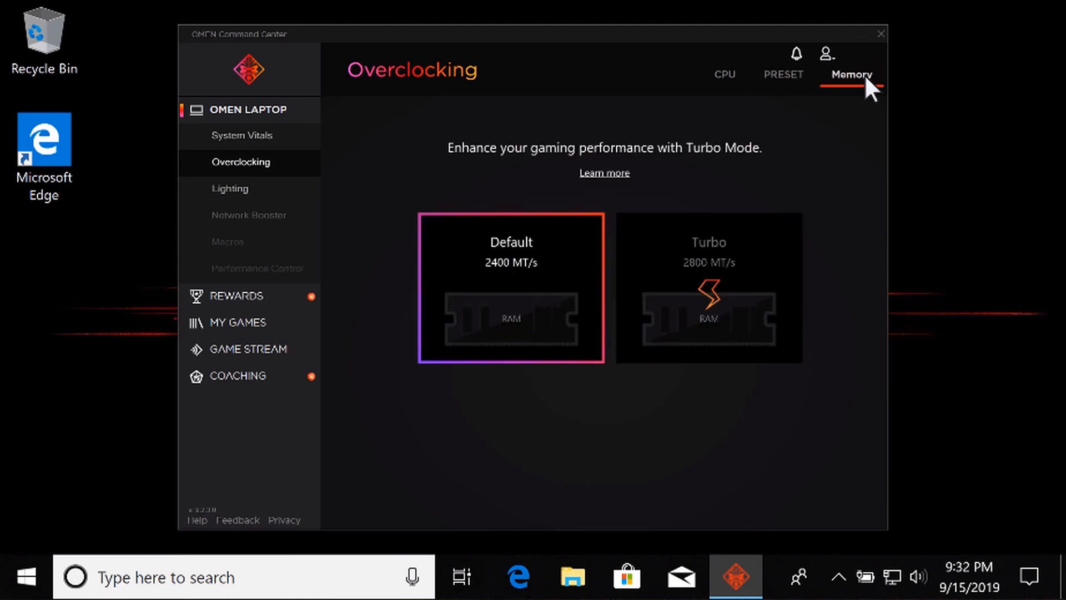
click(708, 243)
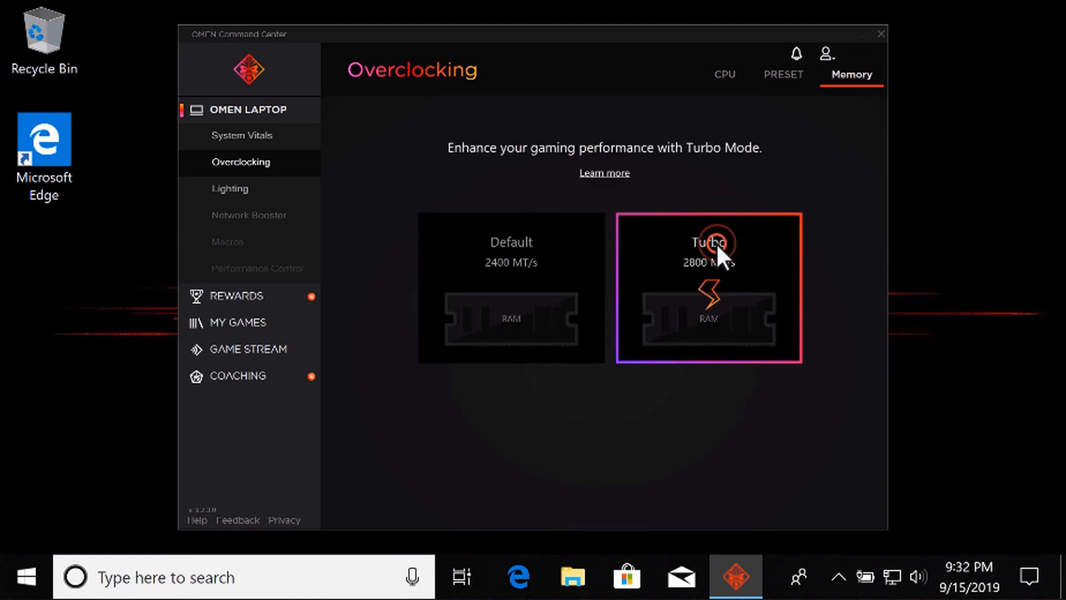
click(709, 241)
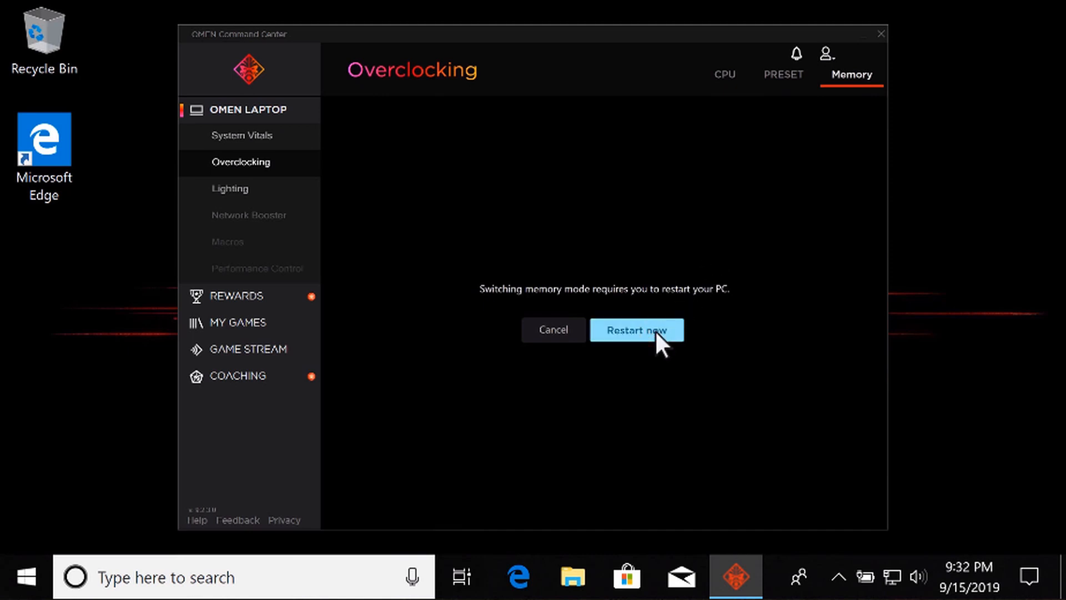
click(553, 330)
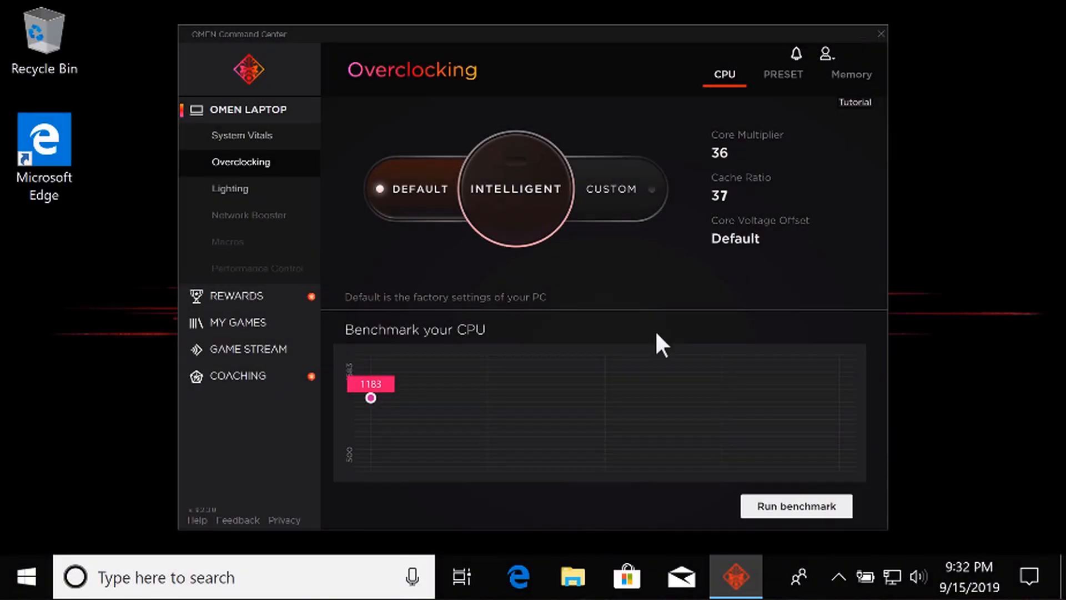
mouse_move(807, 500)
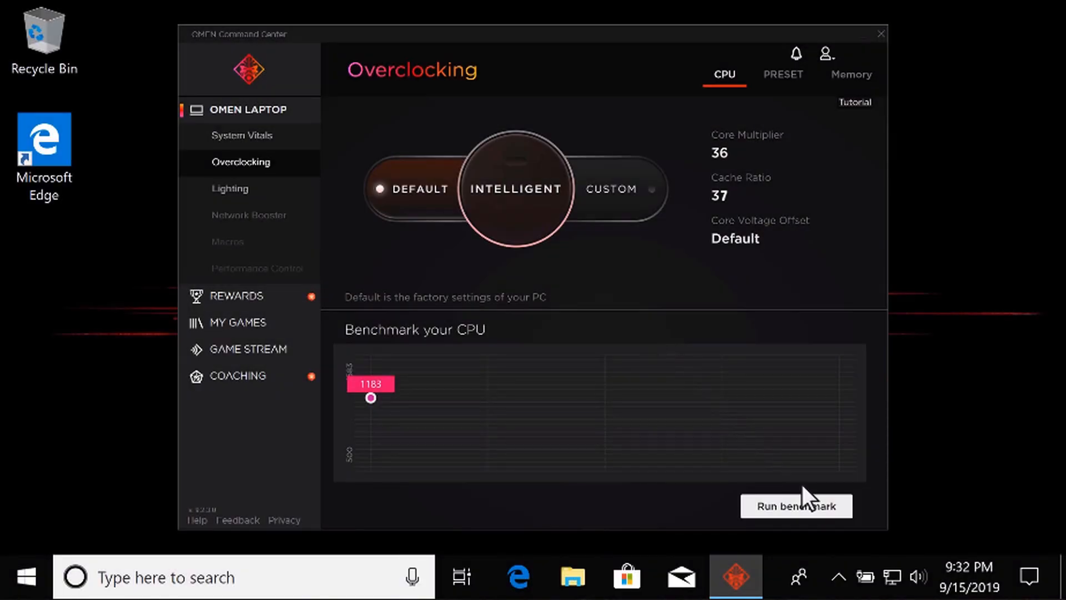
Rerun the CPU benchmark, now scoring 1383 versus the 1183 baseline
click(795, 506)
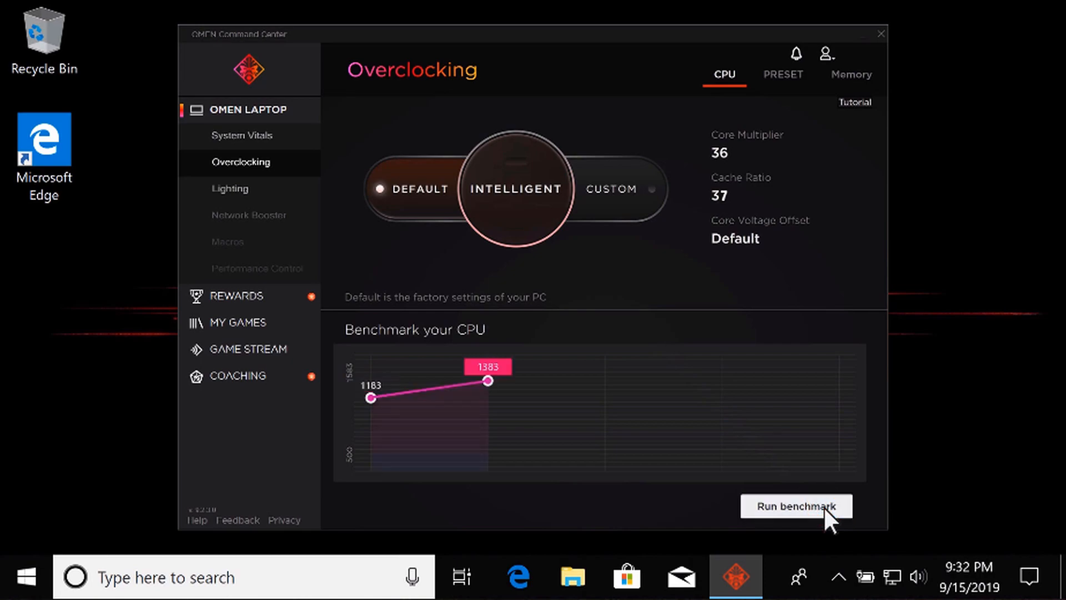